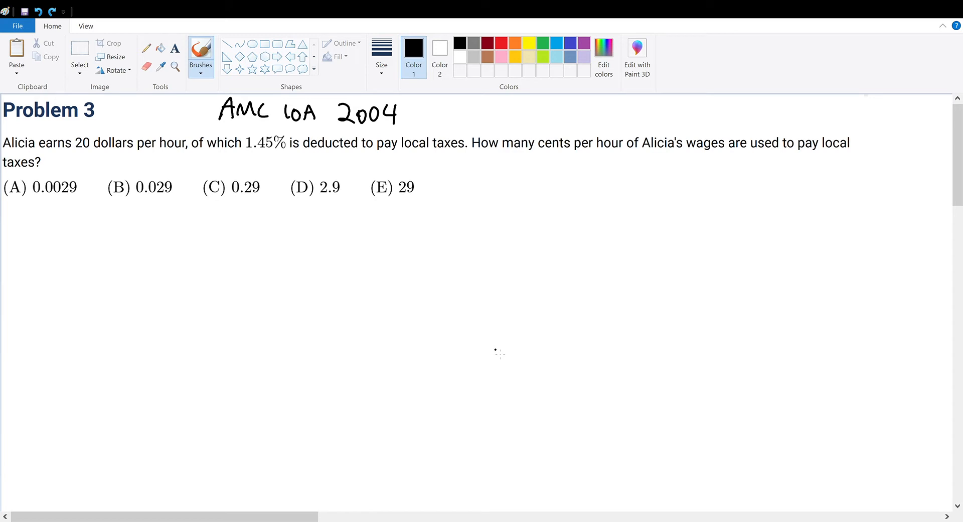
mouse_move(347, 124)
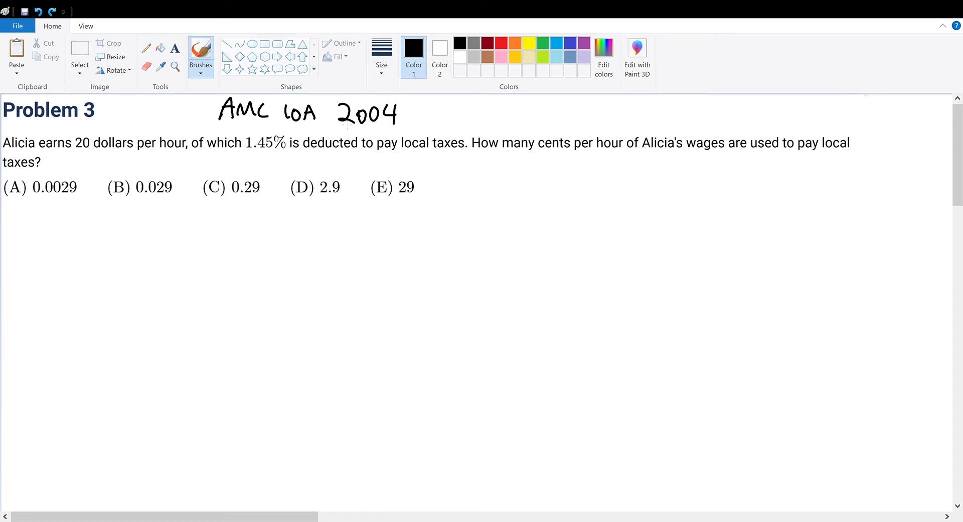
mouse_move(359, 188)
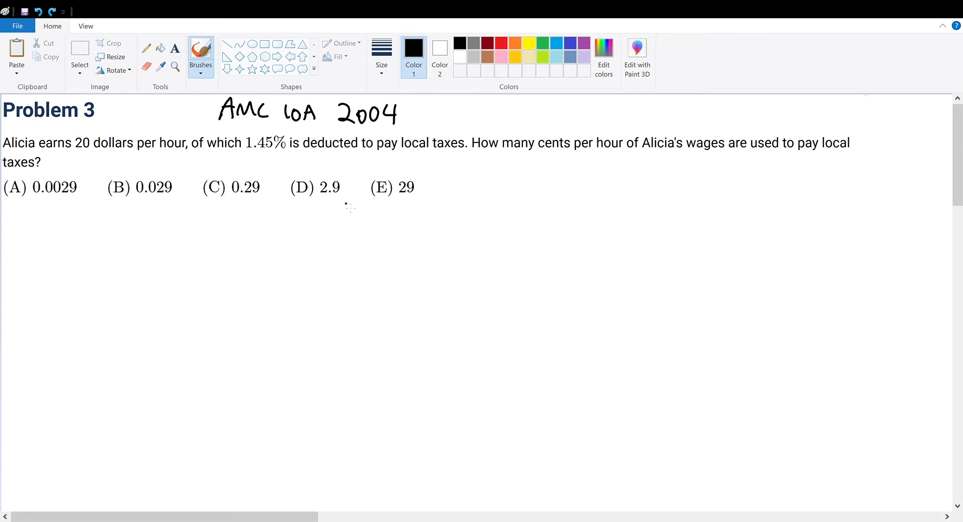
mouse_move(492, 216)
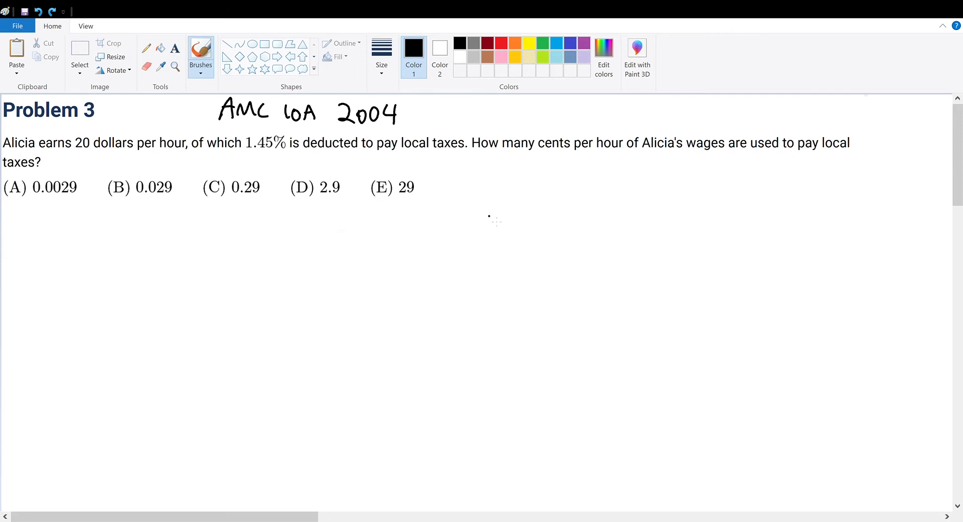
Underline 'cents per hour' and handwrite $1 : 100¢ and $20 = 2,000¢ below the question.
drag(555, 162, 622, 164)
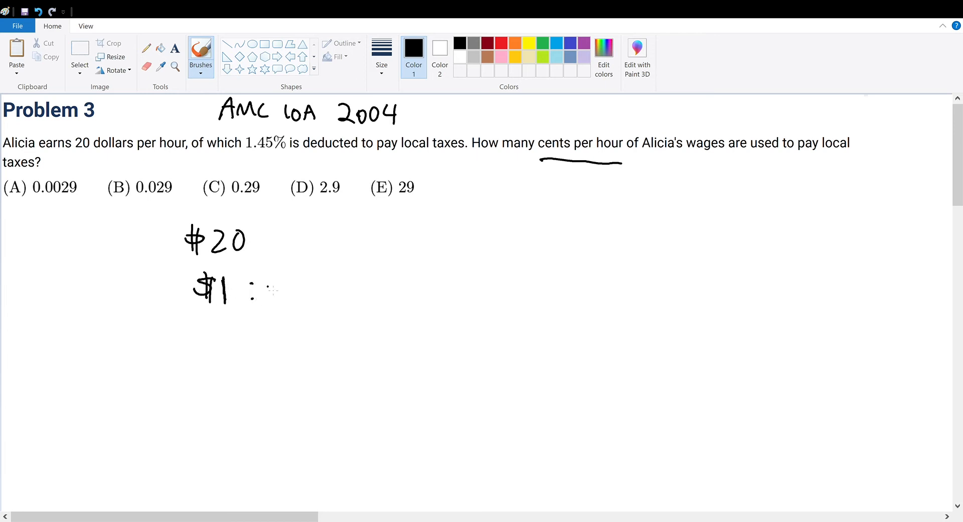
drag(270, 289, 344, 289)
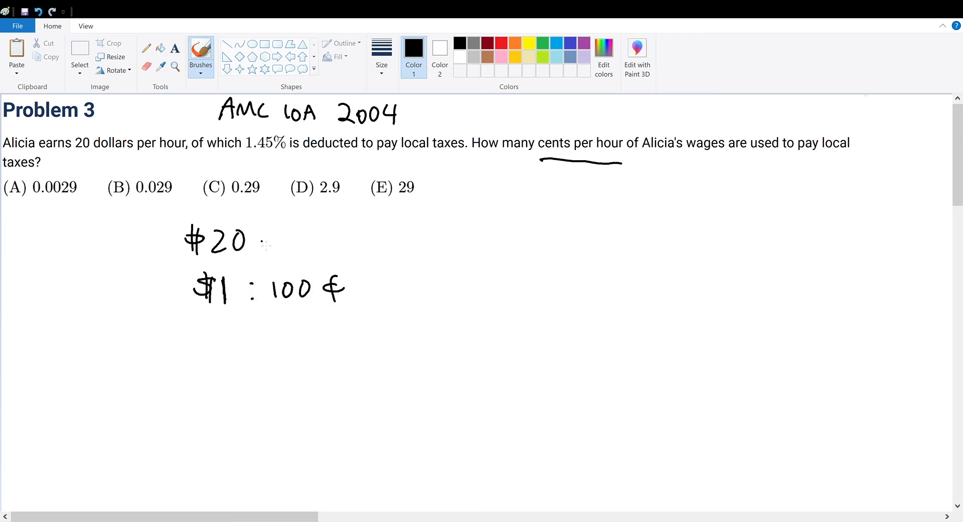
drag(271, 240, 357, 240)
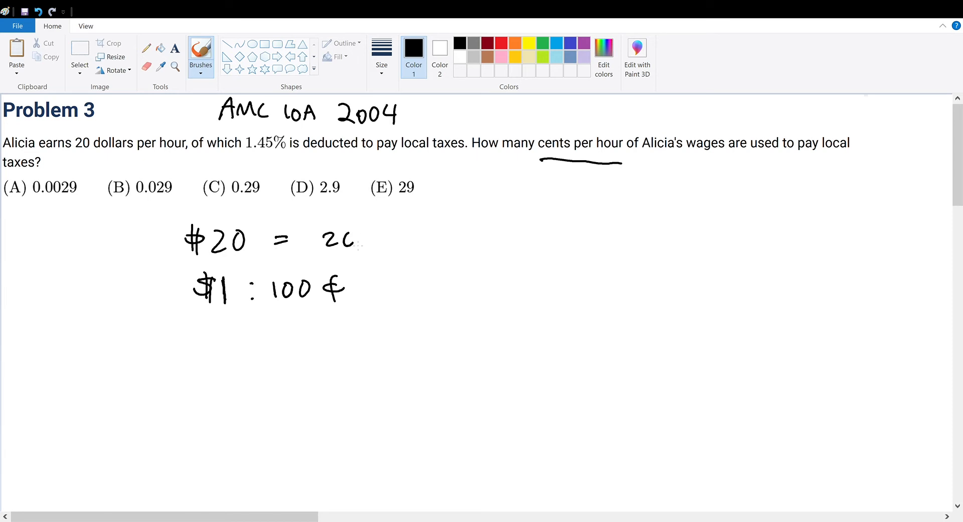
drag(353, 240, 400, 246)
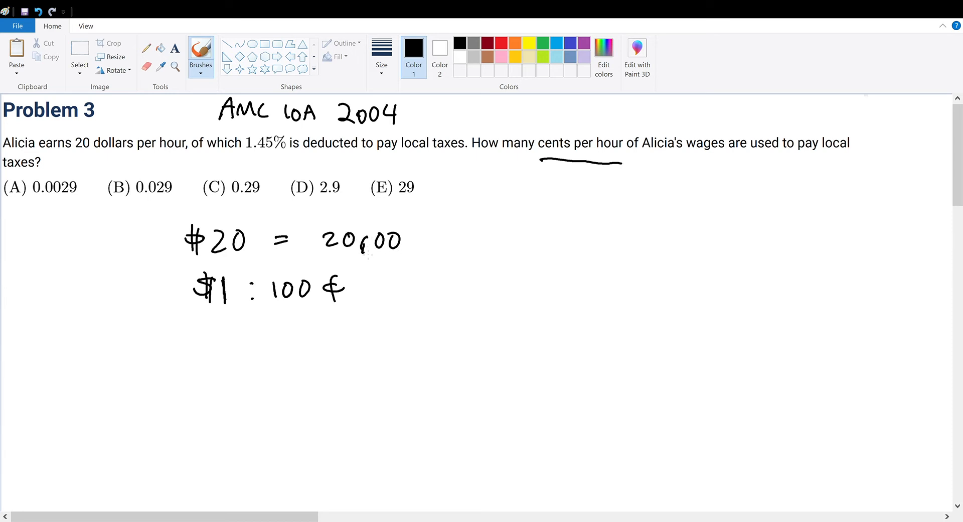
drag(353, 237, 378, 252)
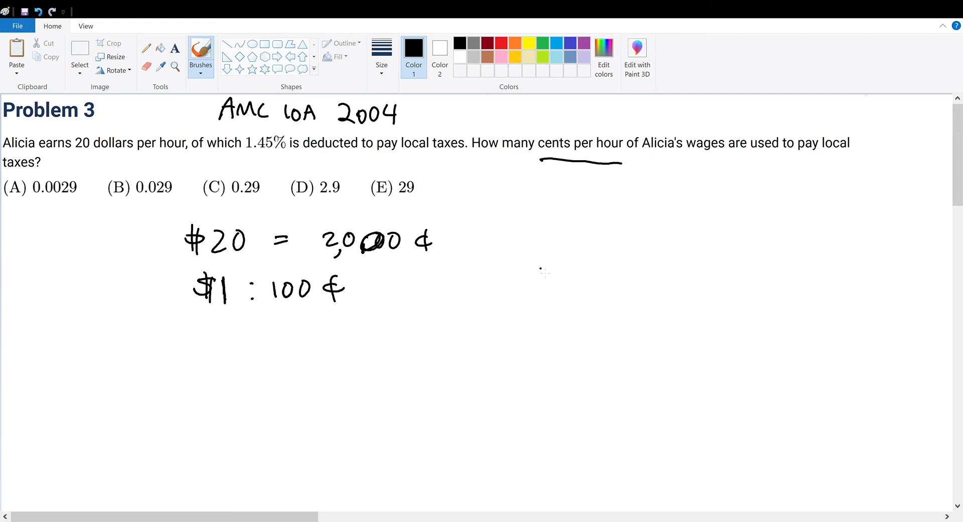
mouse_move(611, 317)
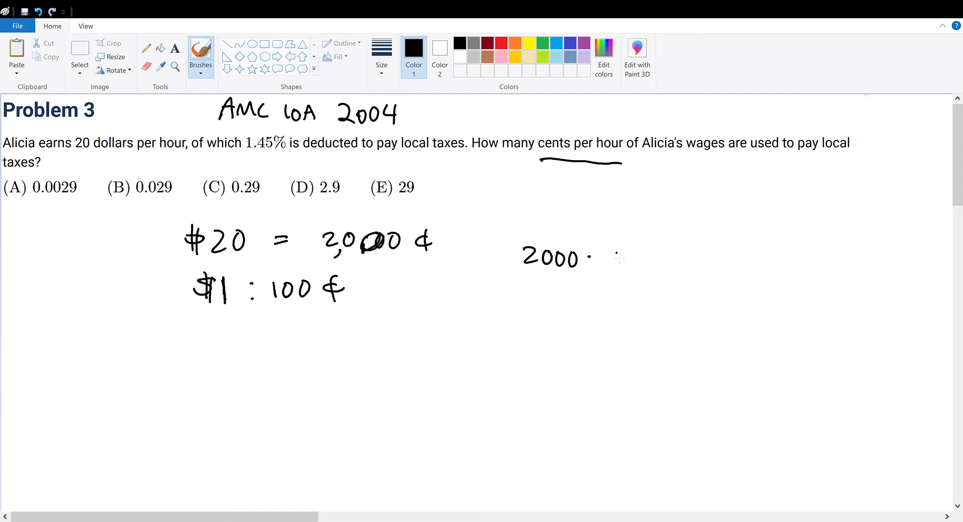
Write 2000 · 0.0145 and shift the decimals to rewrite it as 2 · 14.5.
drag(614, 258, 688, 258)
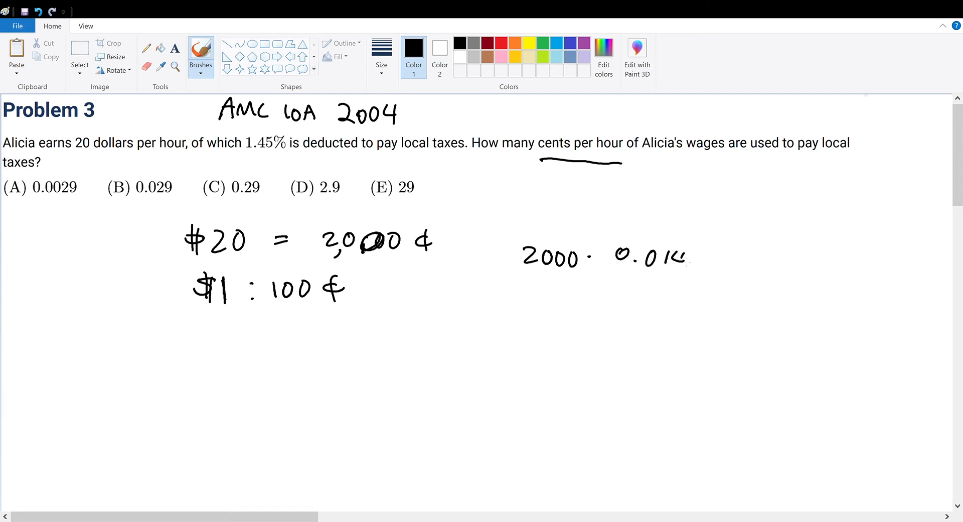
drag(678, 258, 703, 258)
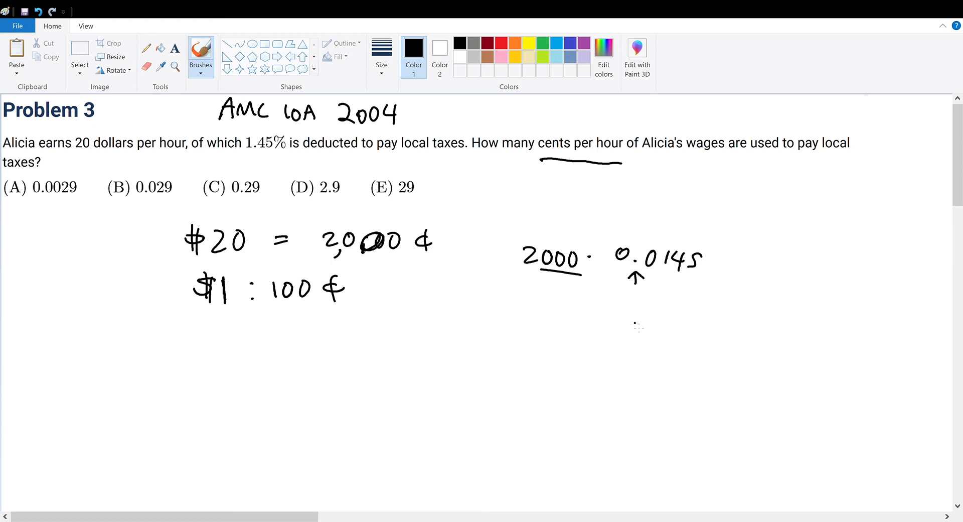
drag(537, 307, 556, 329)
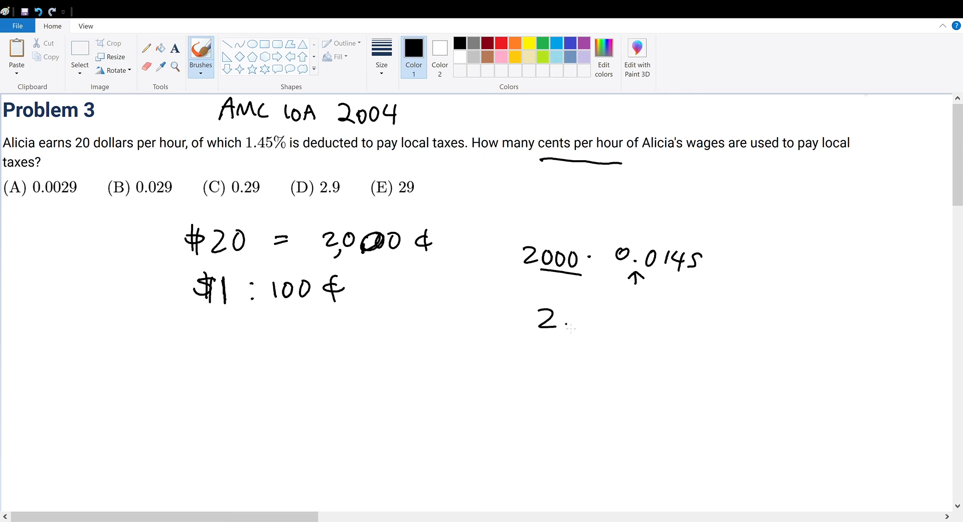
drag(633, 276, 657, 276)
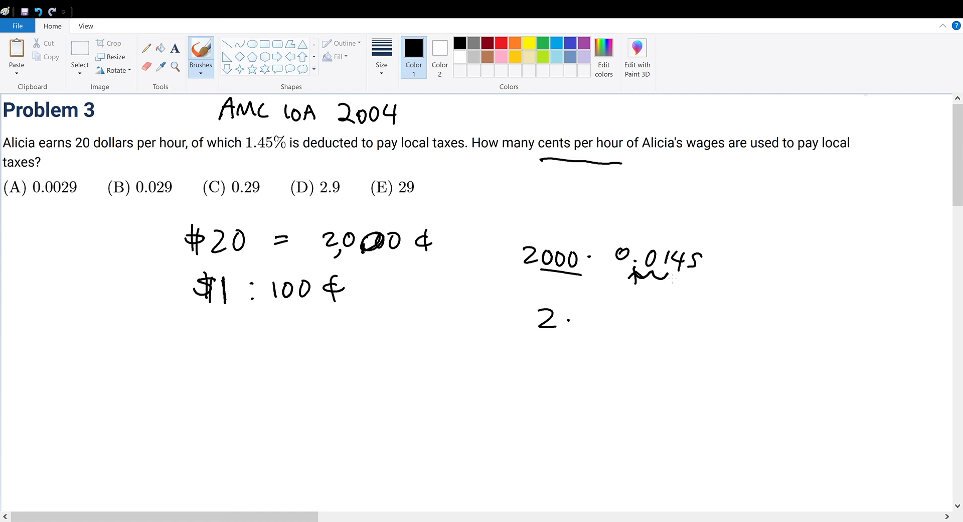
drag(578, 320, 648, 322)
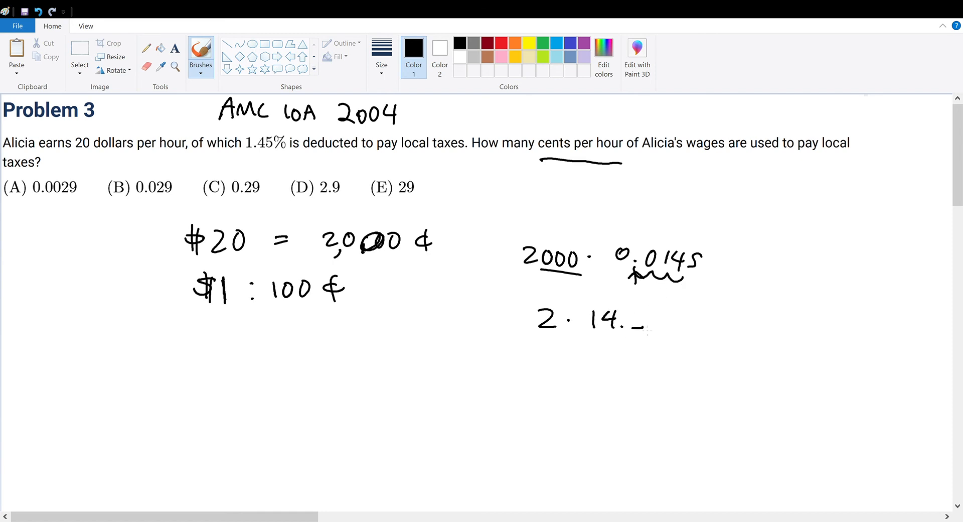
Write the result 29, then circle 29¢ and answer choice (E).
drag(664, 323, 749, 326)
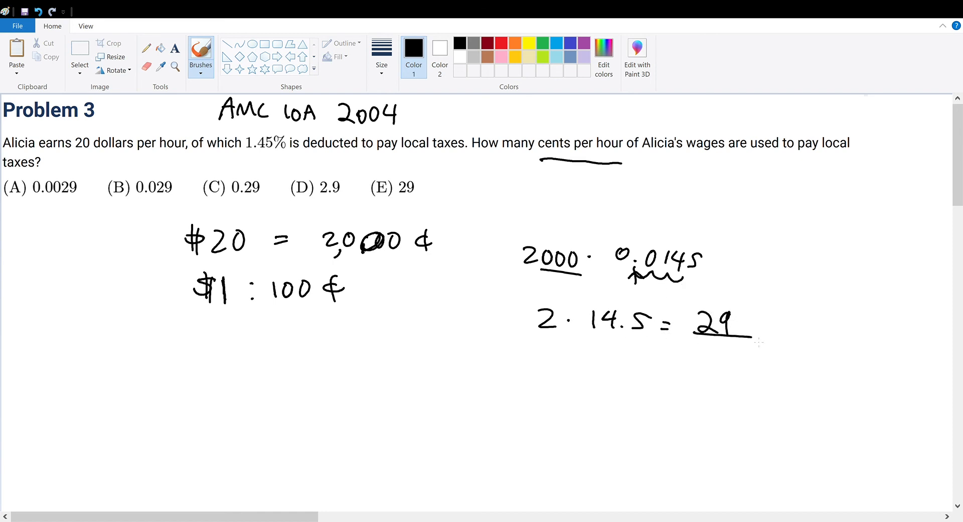
drag(519, 357, 559, 357)
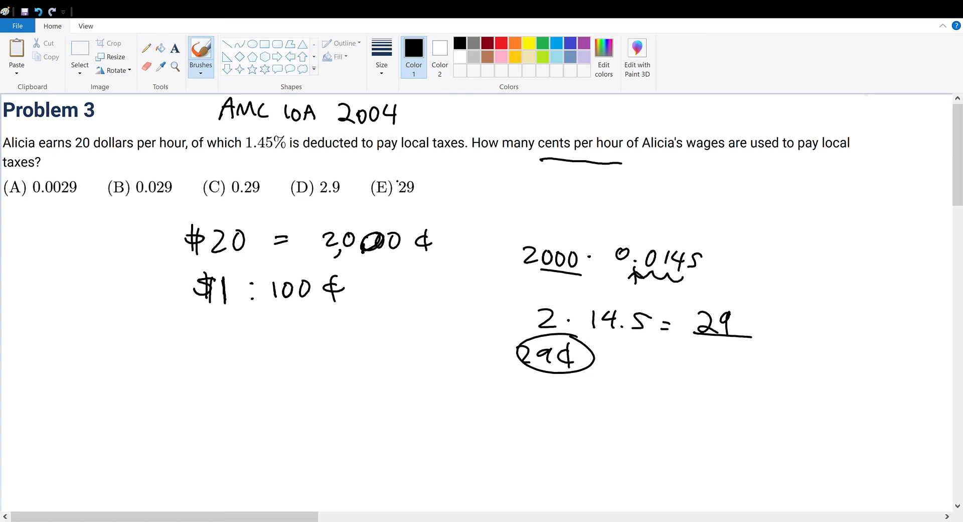
drag(369, 178, 448, 197)
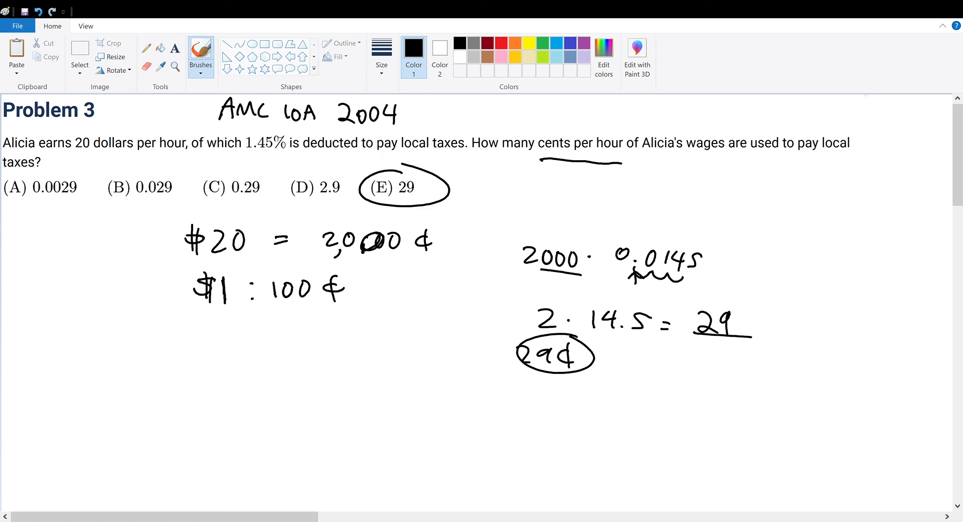